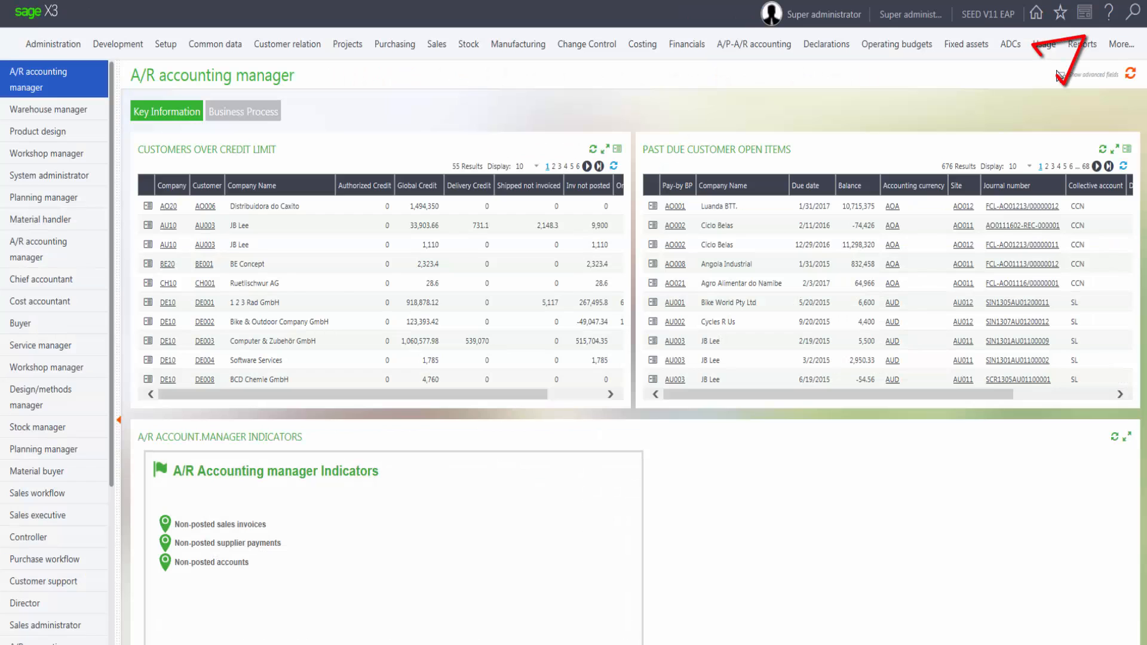
Step: Open the Online help center from the help menu in the A/R accounting manager workspace
{"action": "left_click", "coordinate": [1107, 13]}
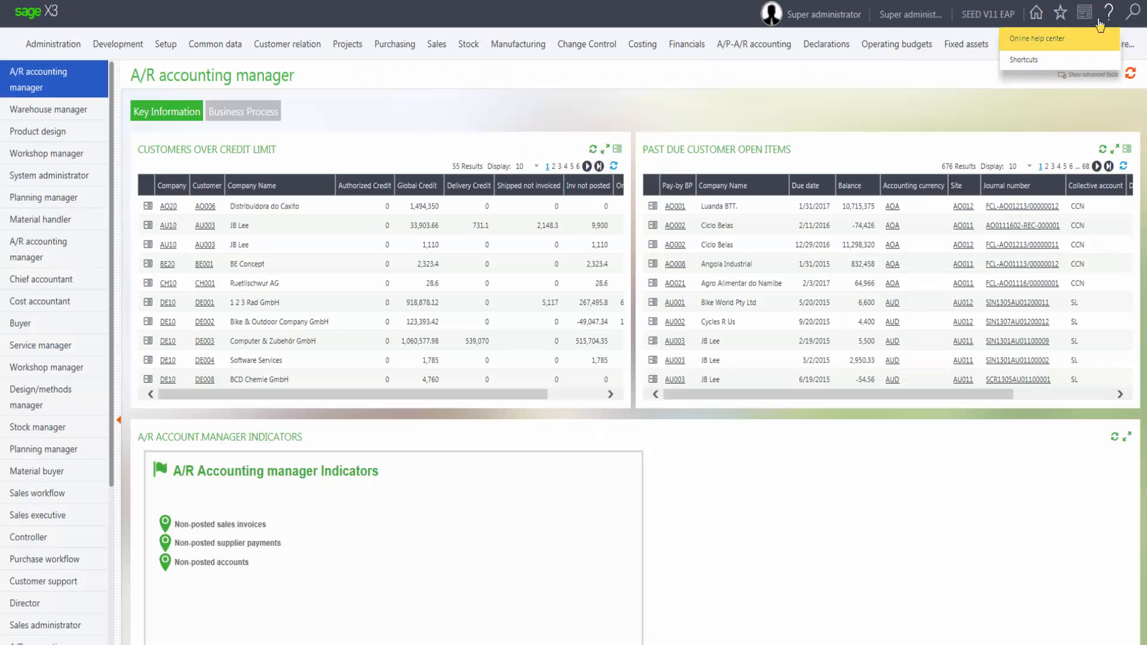
{"action": "left_click", "coordinate": [1036, 38]}
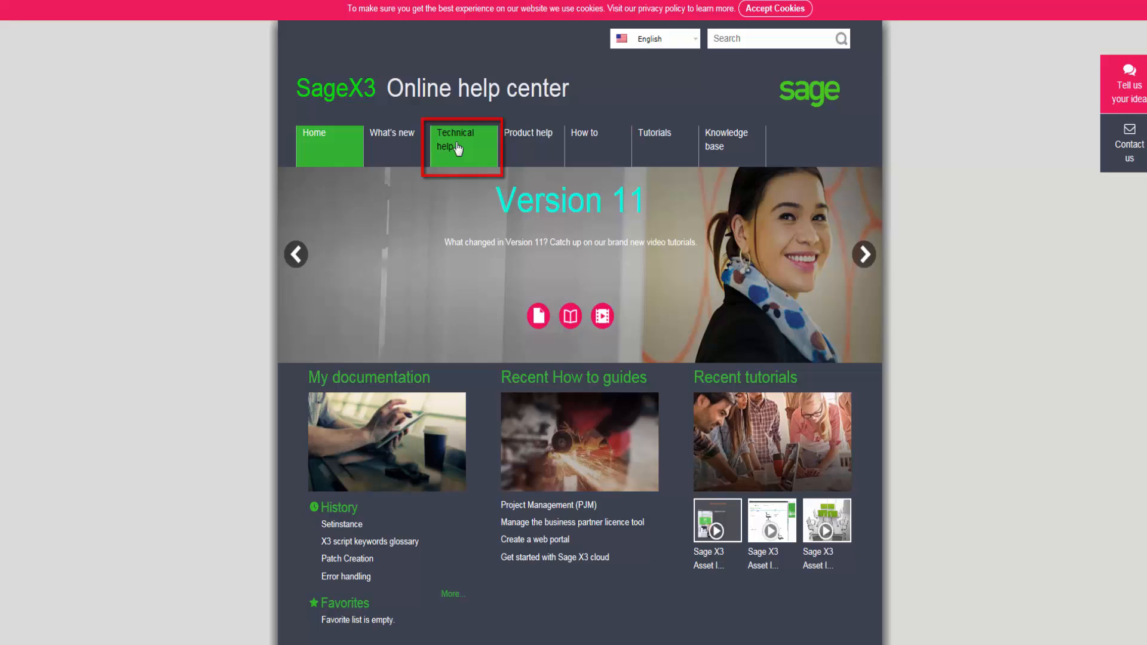
Step: Navigate through Technical help and Development platform to the API and library guides
{"action": "left_click", "coordinate": [463, 144]}
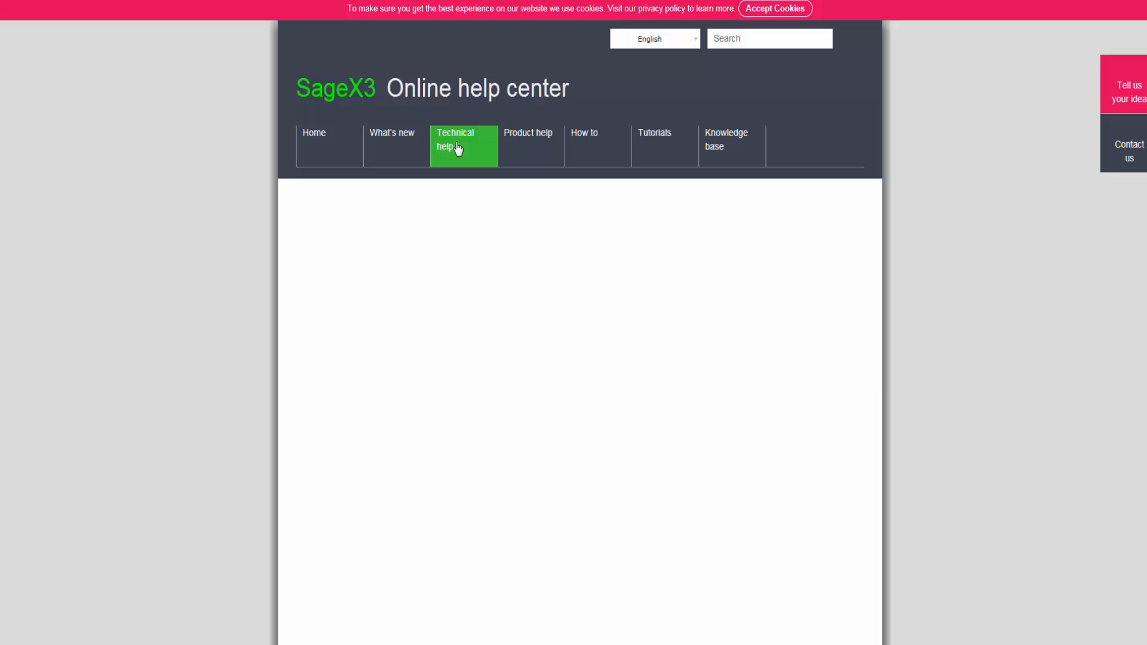
{"action": "left_click", "coordinate": [463, 146]}
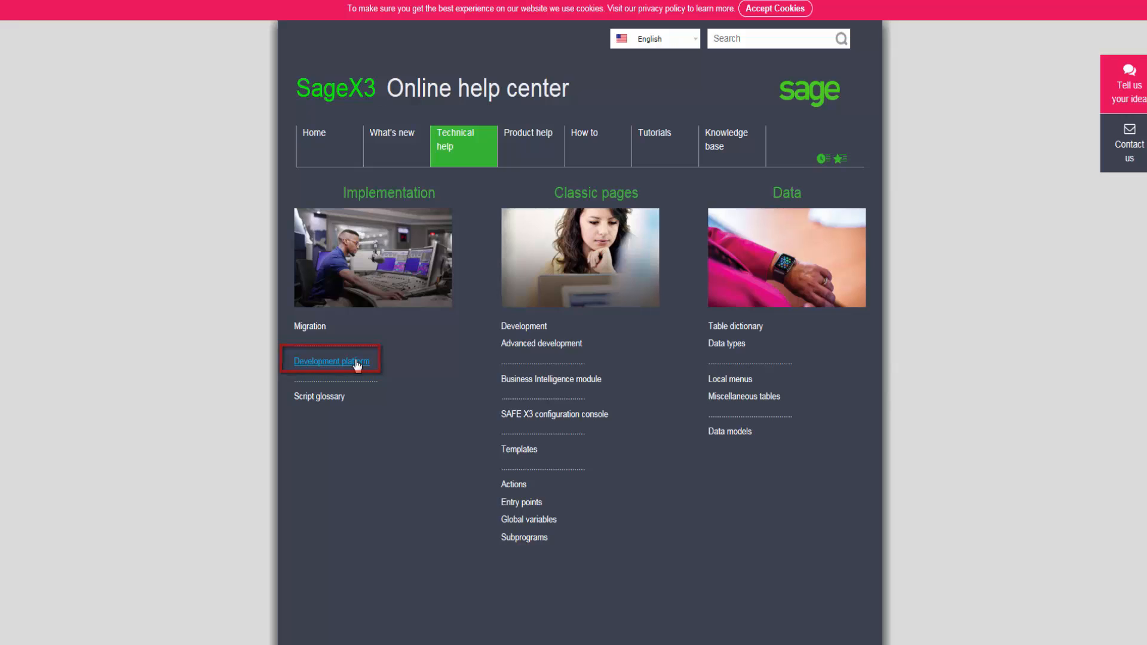
{"action": "left_click", "coordinate": [331, 361]}
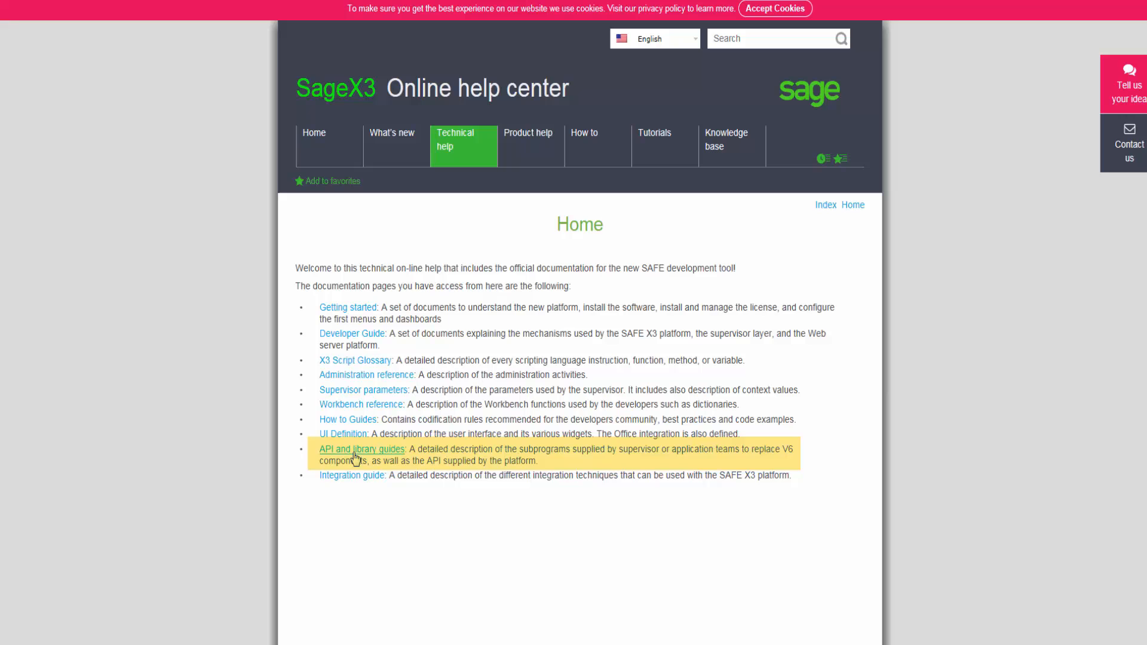
{"action": "left_click", "coordinate": [362, 449]}
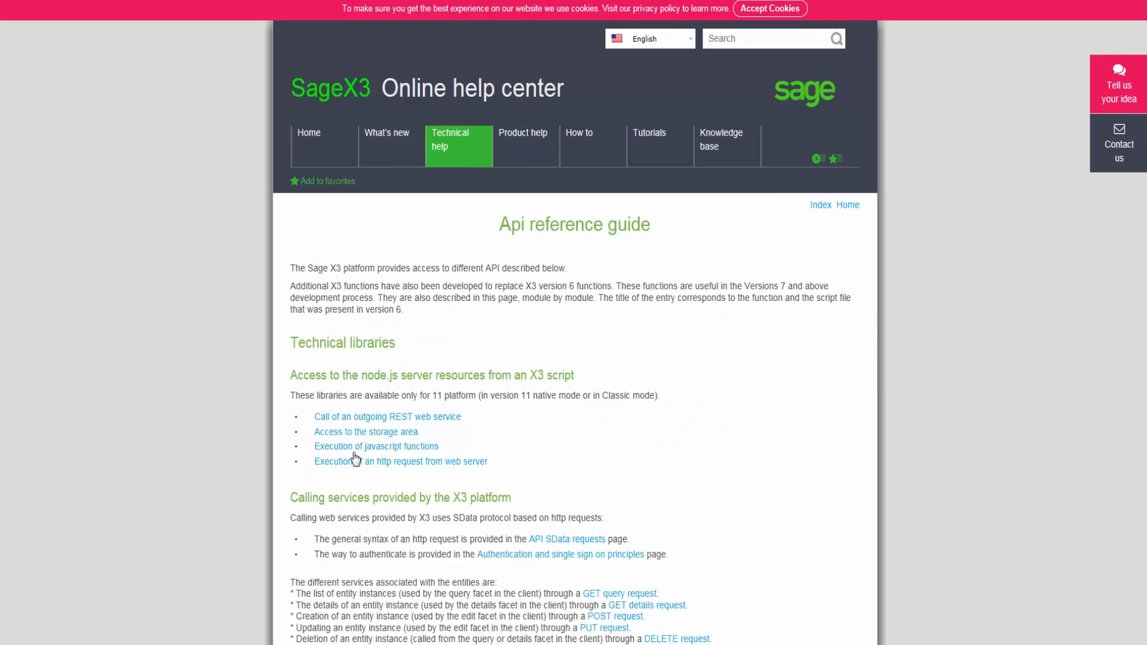
Step: Open the Manage sessions informations library page from the API guide's library list
{"action": "scroll", "scroll_direction": "down", "scroll_amount": 3}
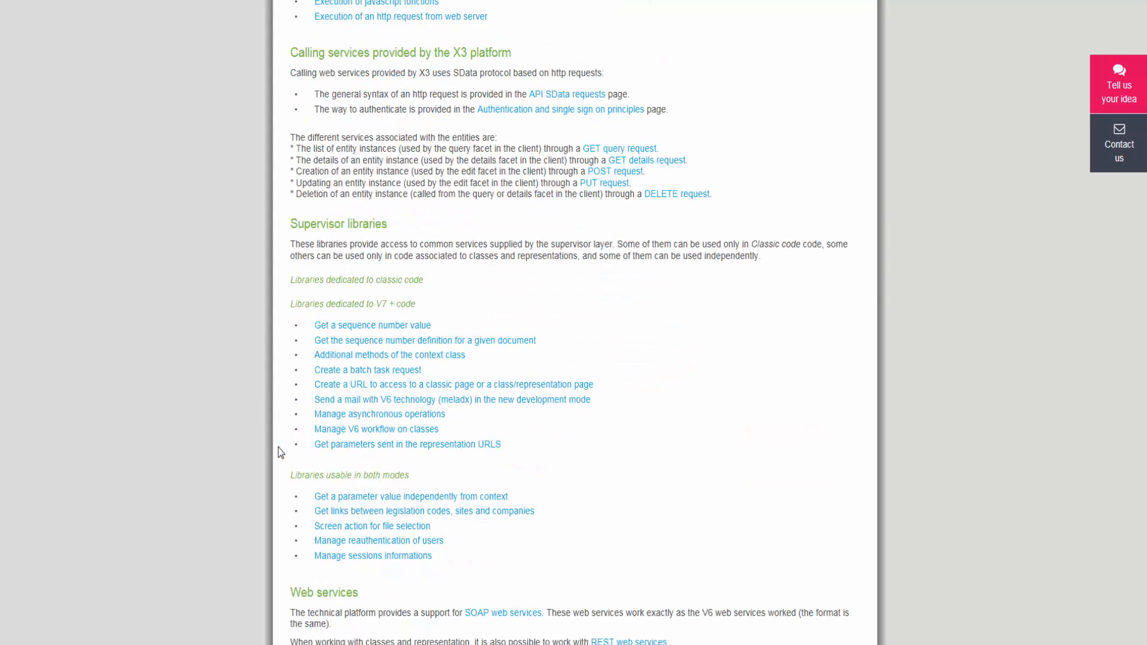
{"action": "scroll", "scroll_direction": "down", "scroll_amount": 3}
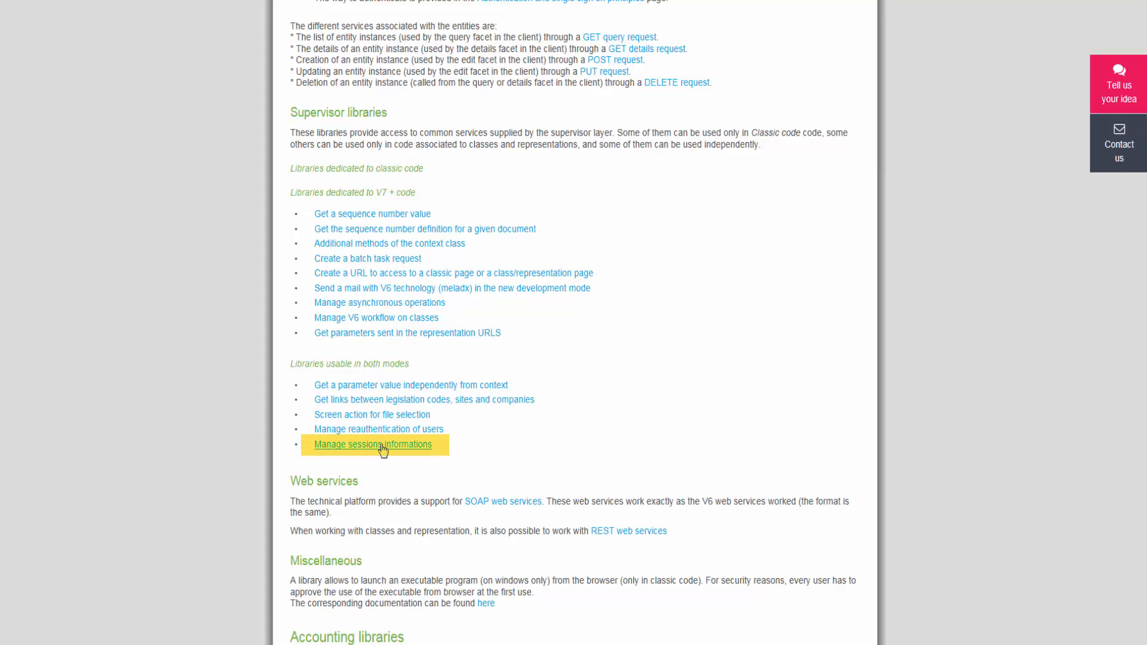
{"action": "mouse_move", "coordinate": [381, 444]}
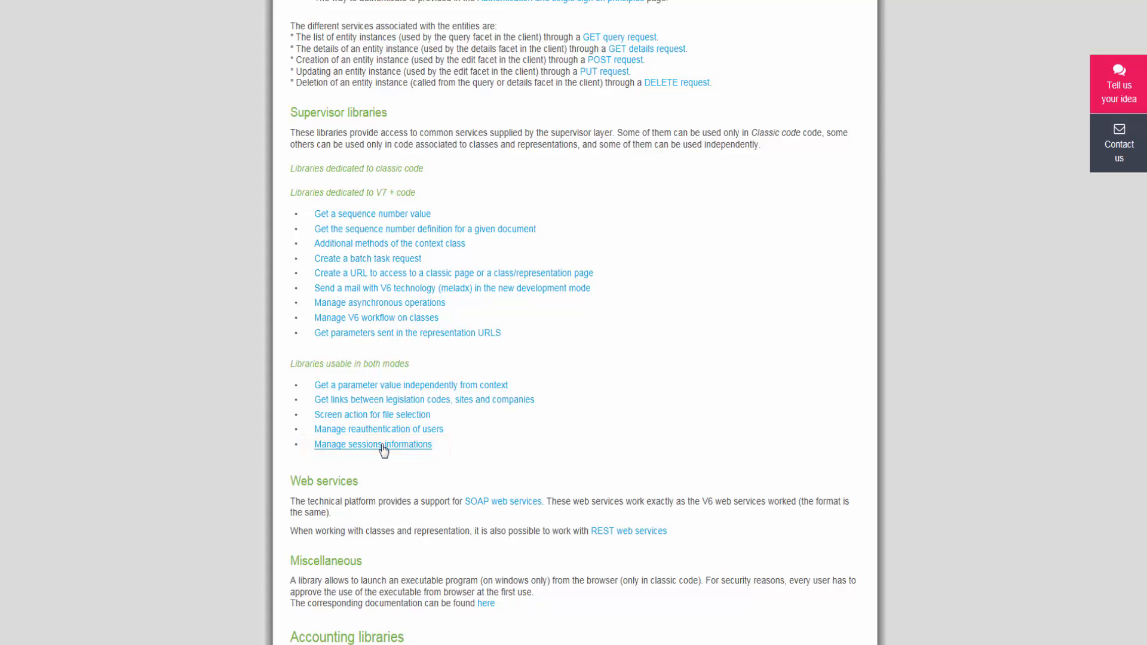
{"action": "left_click", "coordinate": [372, 449]}
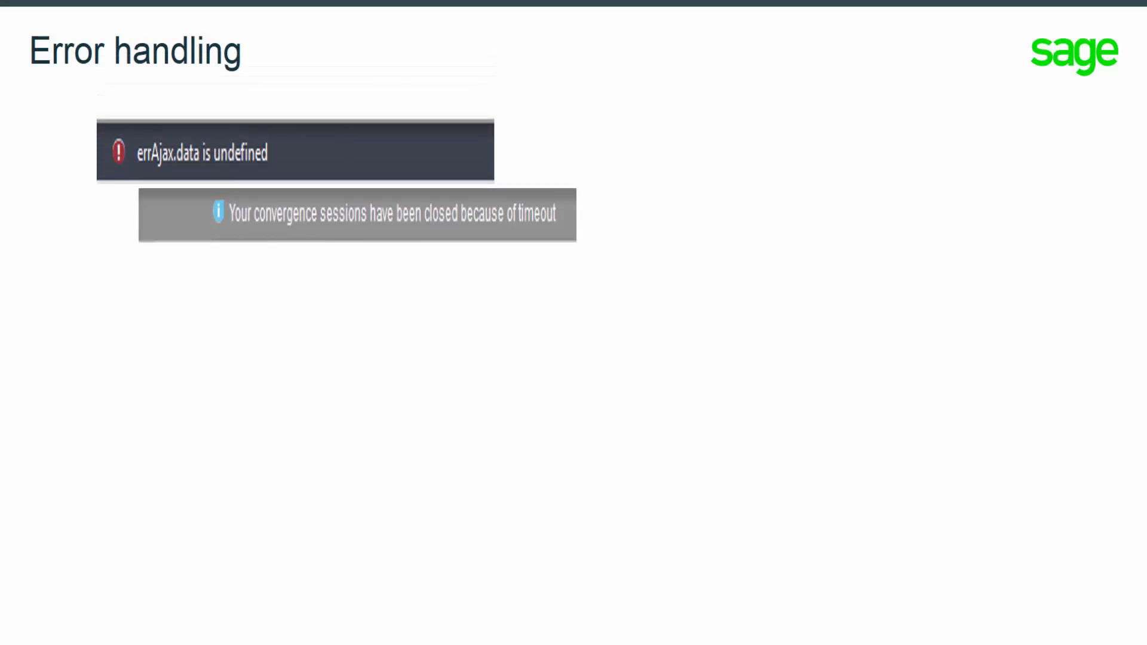
Step: Type 'rthgkl' while the Error handling slide with session-timeout messages is shown
{"action": "type", "text": "rthgkl"}
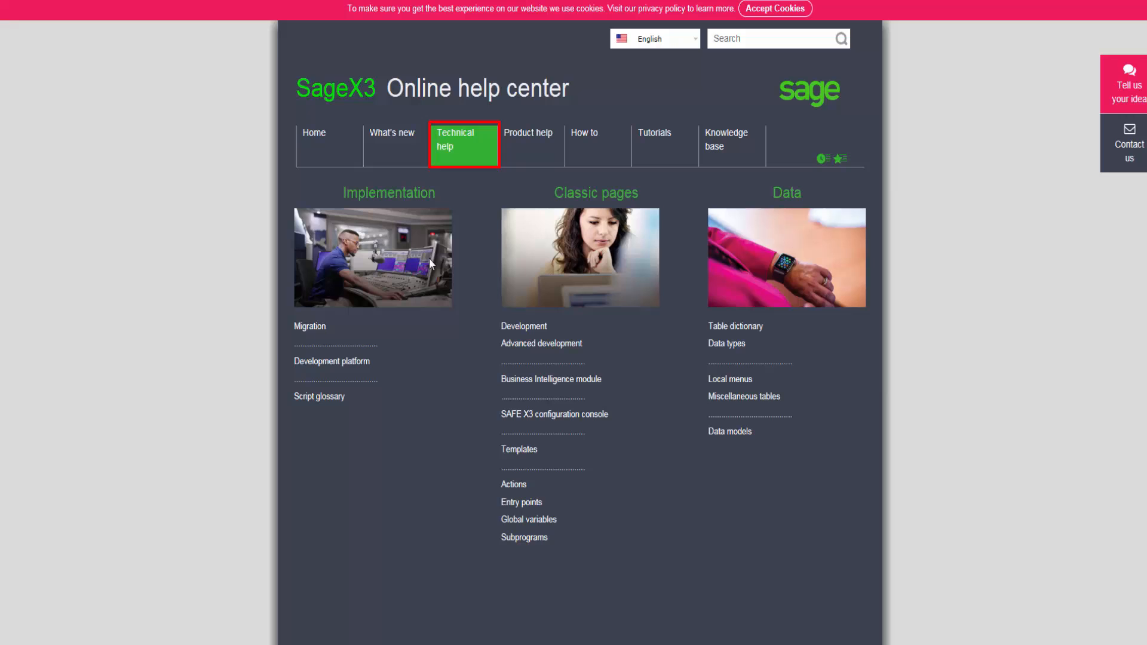
{"action": "mouse_move", "coordinate": [331, 361]}
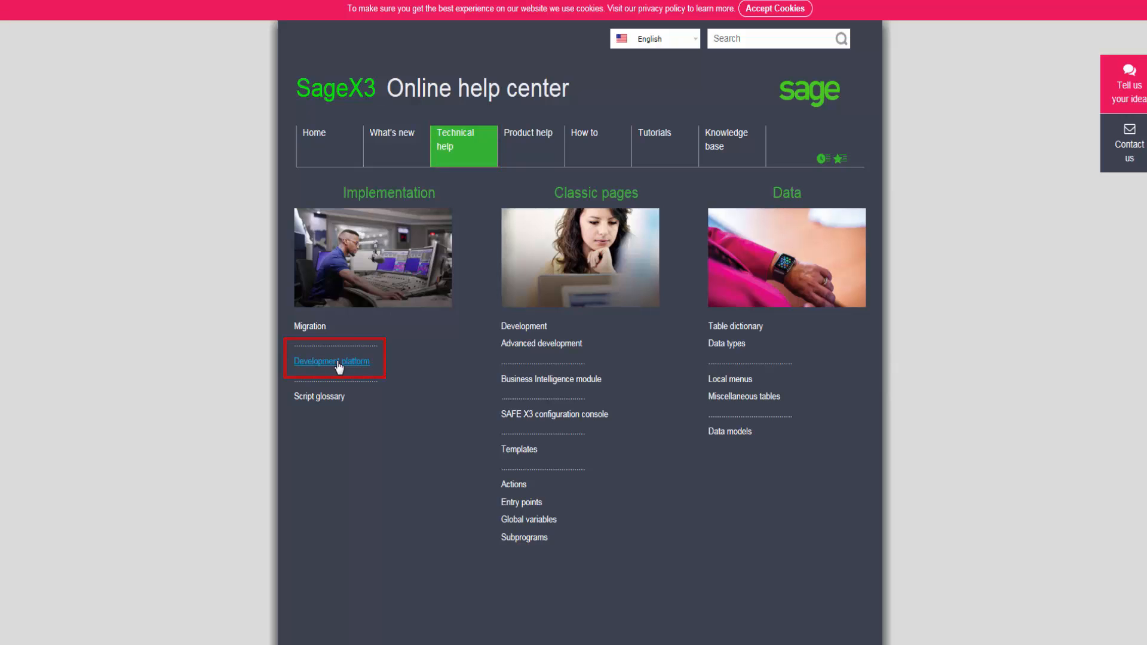
Step: Open Development platform and choose Developer Guide Error Handling from the index
{"action": "left_click", "coordinate": [331, 361]}
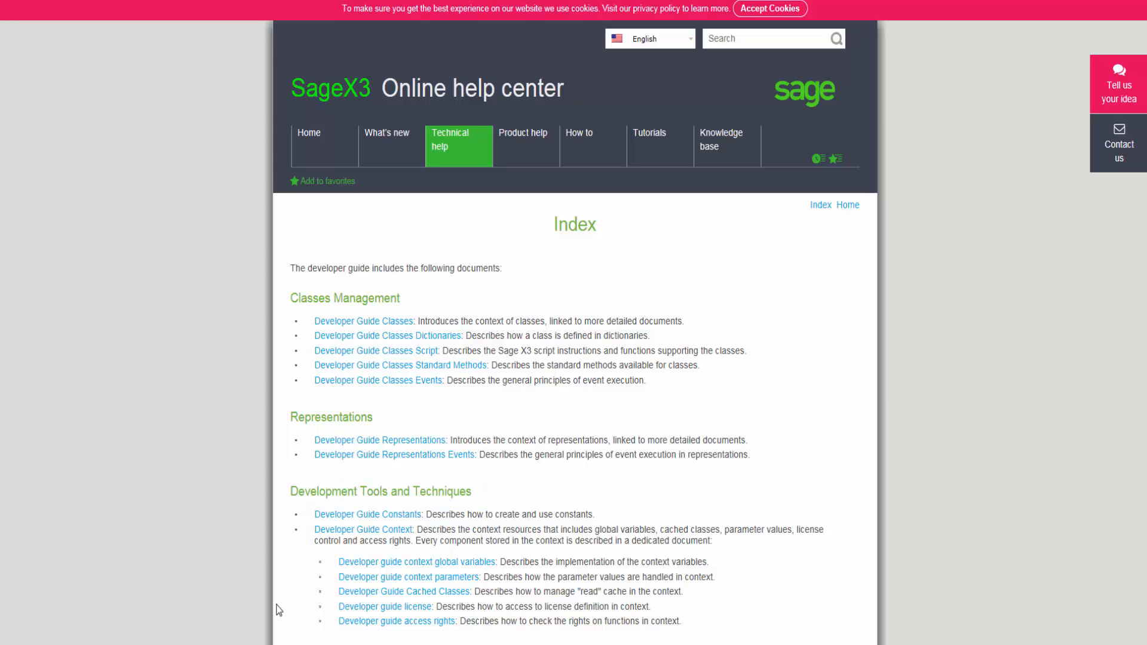
{"action": "scroll", "scroll_direction": "down", "scroll_amount": 3}
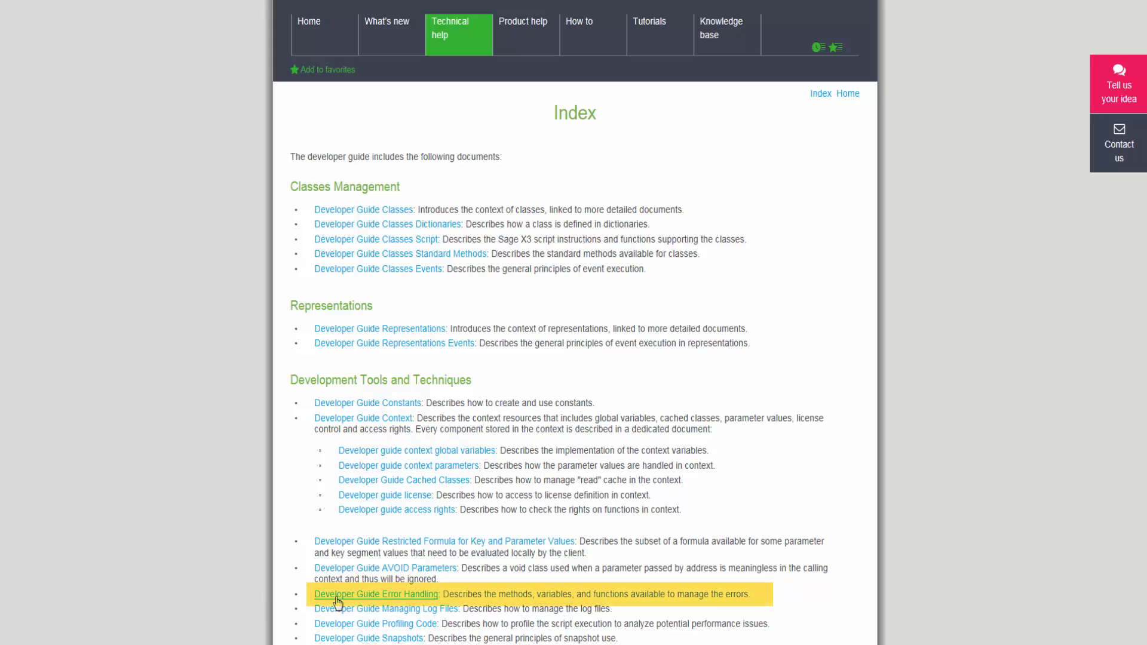
{"action": "left_click", "coordinate": [375, 597]}
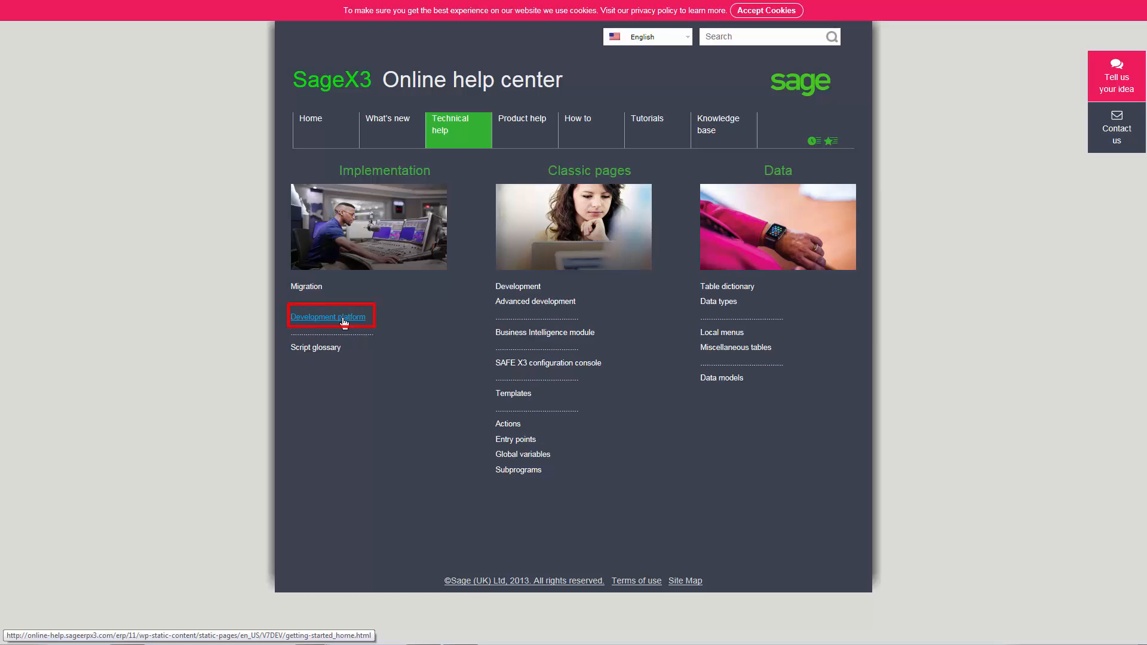
Step: Go through Development platform and the Developer Guide index to Release numbers
{"action": "left_click", "coordinate": [328, 316]}
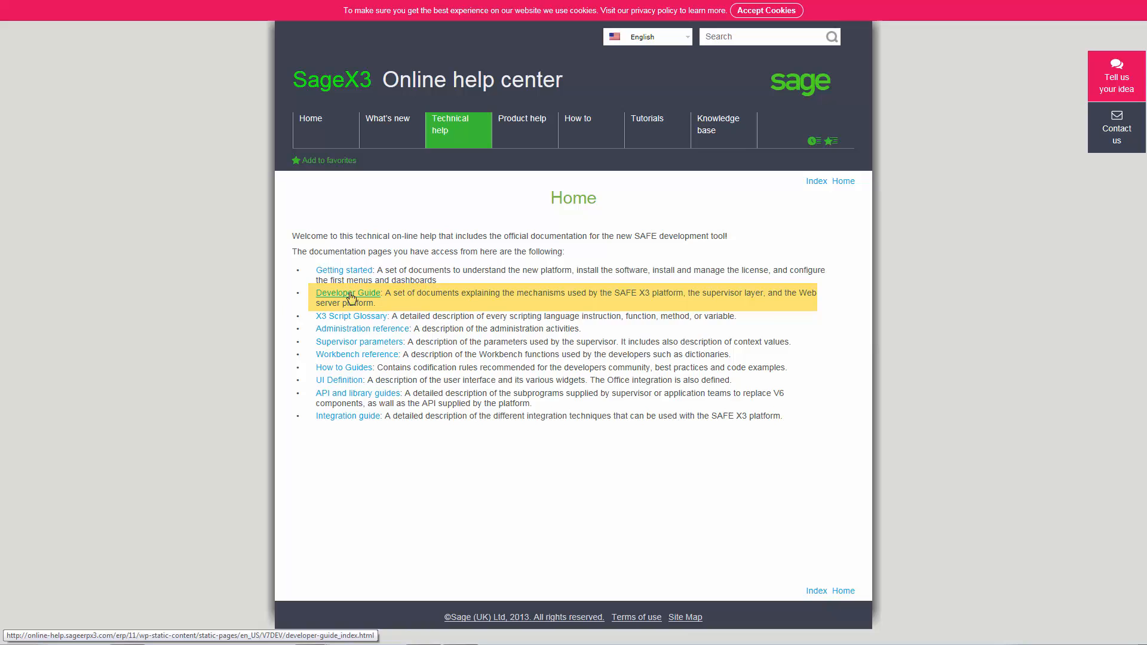
{"action": "left_click", "coordinate": [348, 293]}
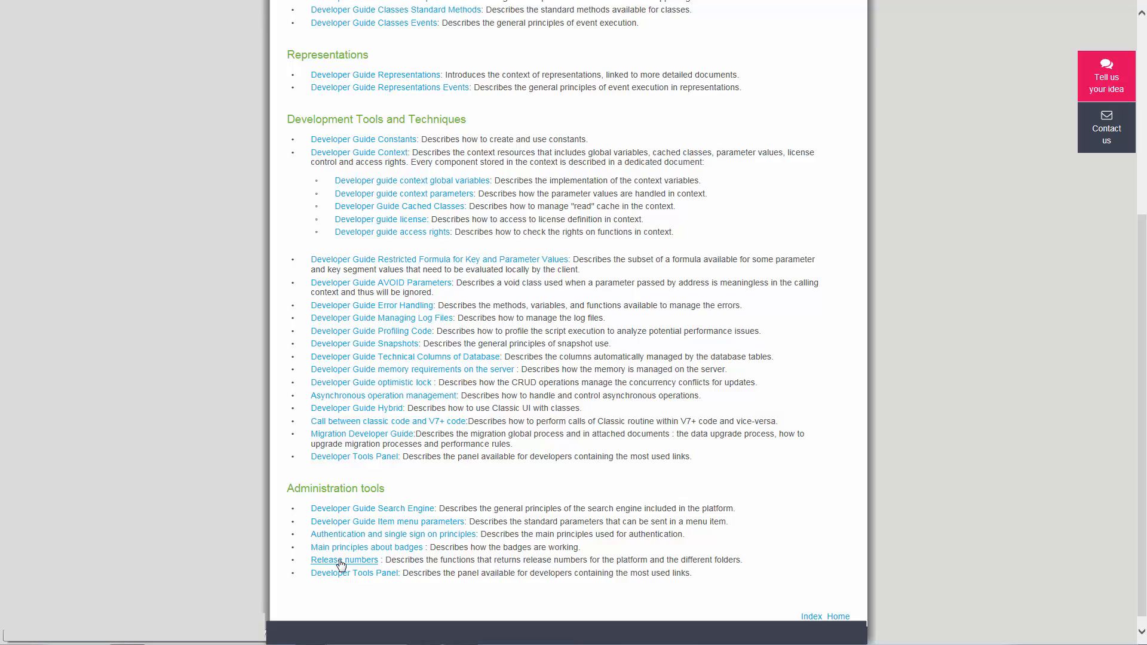
{"action": "left_click", "coordinate": [344, 559]}
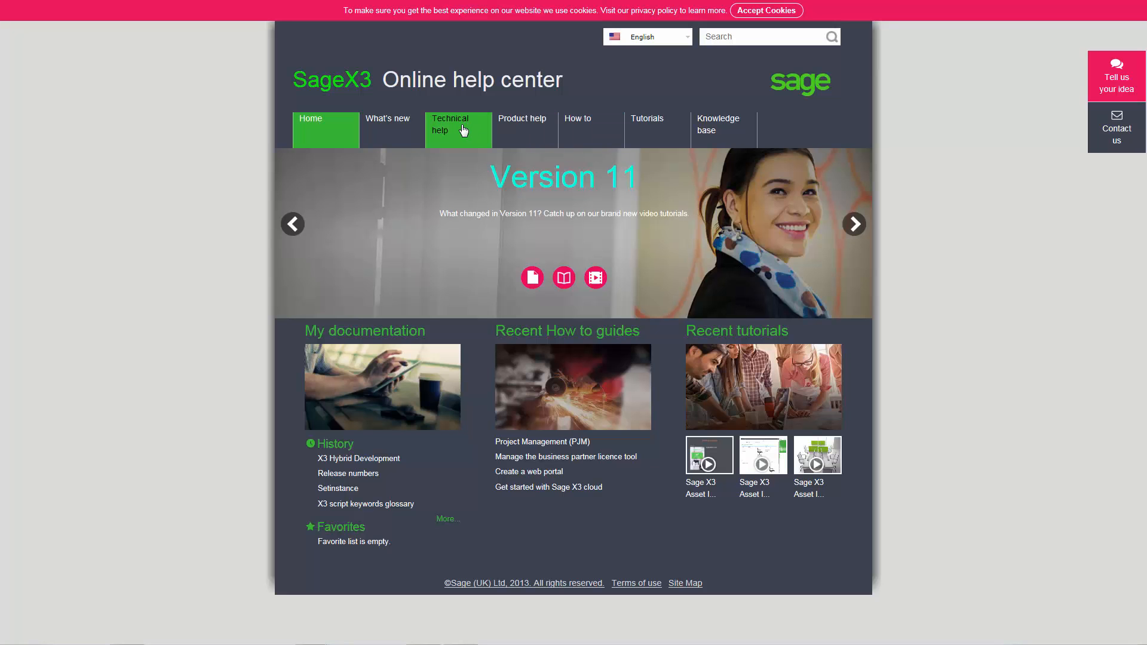
Step: Browse Technical help, Development platform and the Developer Guide index to Developer Guide Hybrid
{"action": "left_click", "coordinate": [456, 130]}
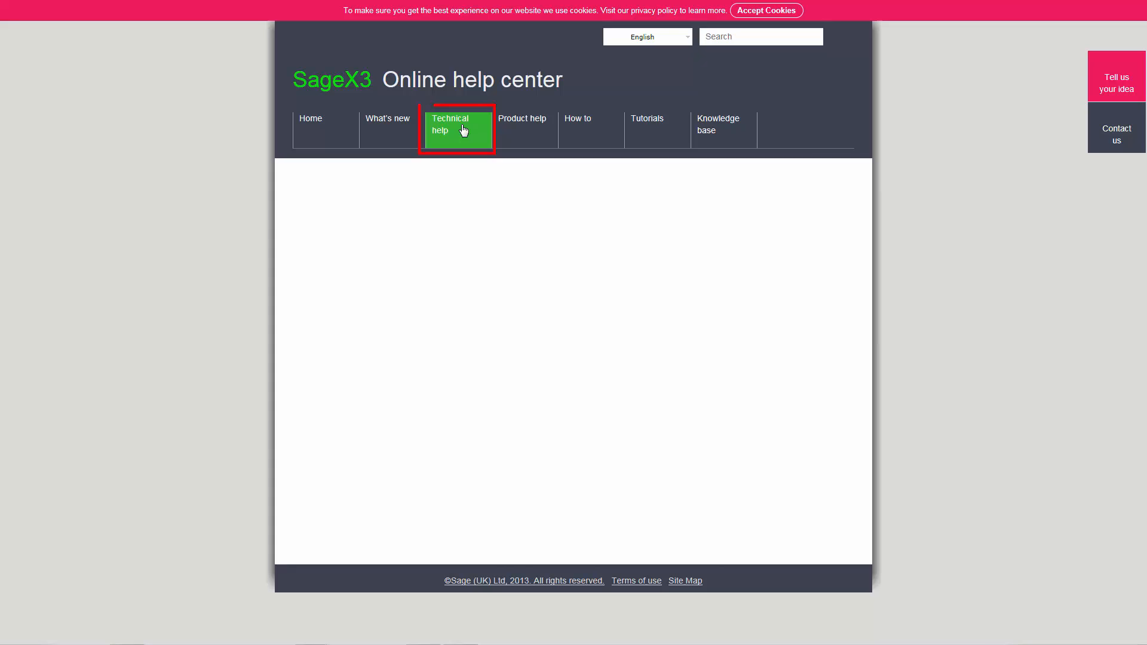
{"action": "left_click", "coordinate": [456, 129]}
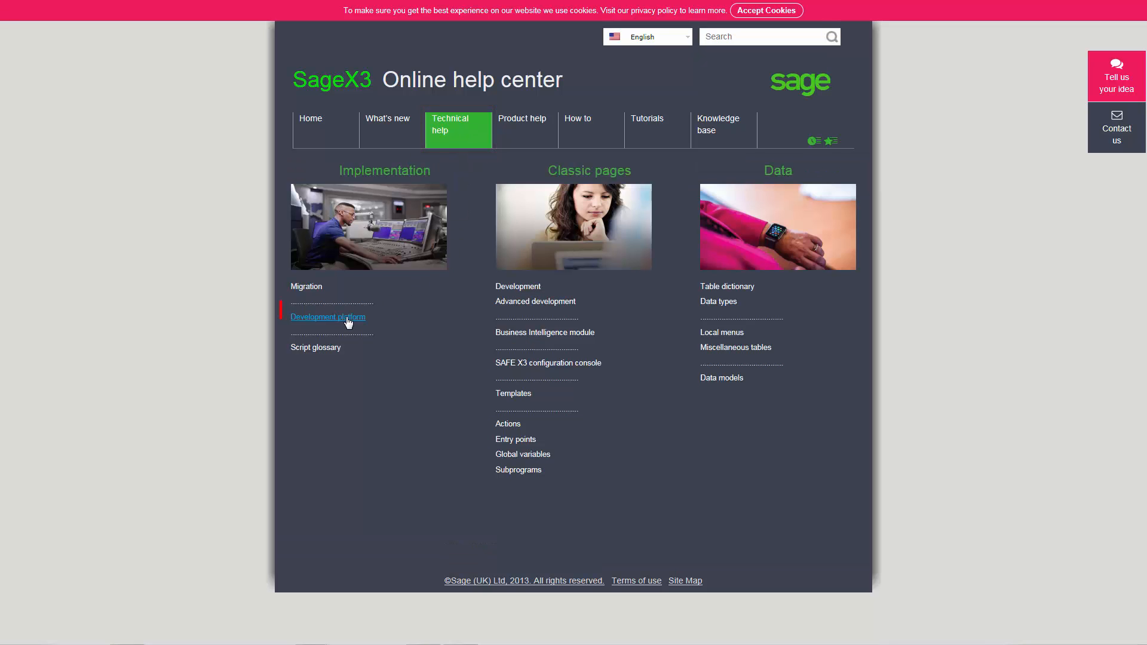
{"action": "left_click", "coordinate": [328, 317]}
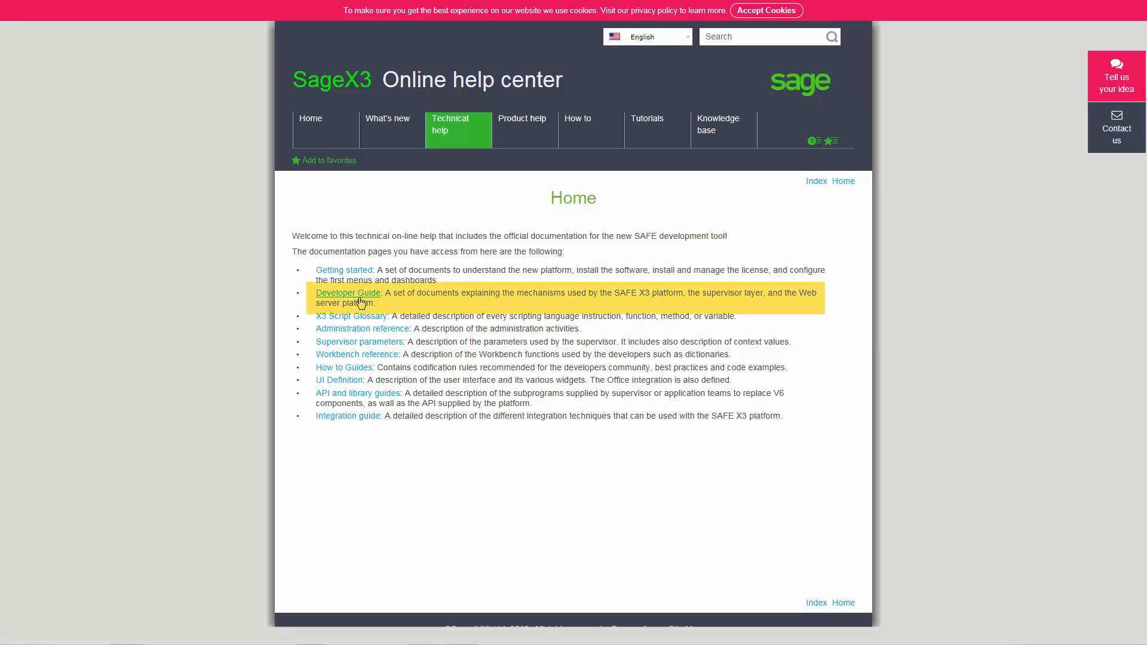
{"action": "left_click", "coordinate": [348, 293]}
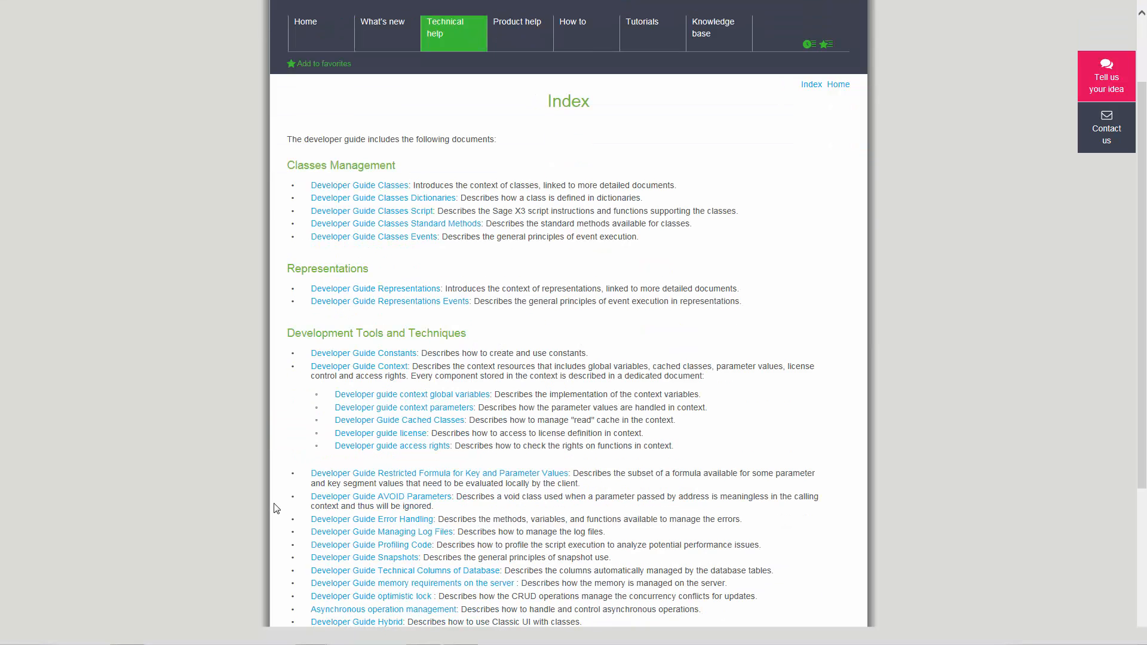
{"action": "scroll", "scroll_direction": "down", "scroll_amount": 3}
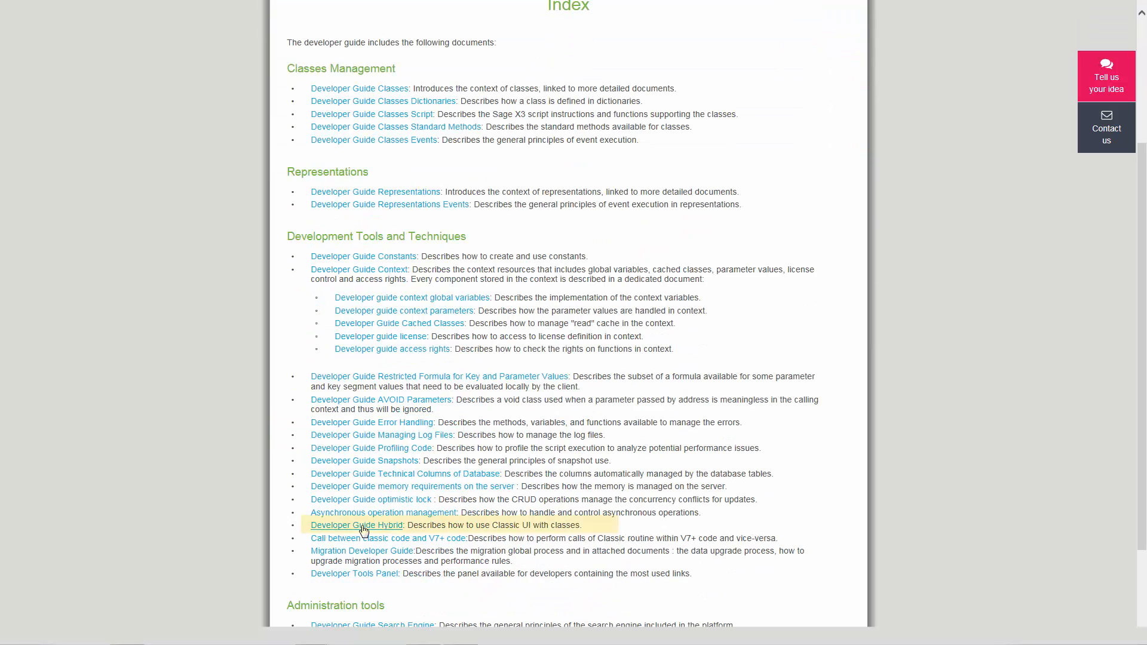
{"action": "left_click", "coordinate": [357, 525]}
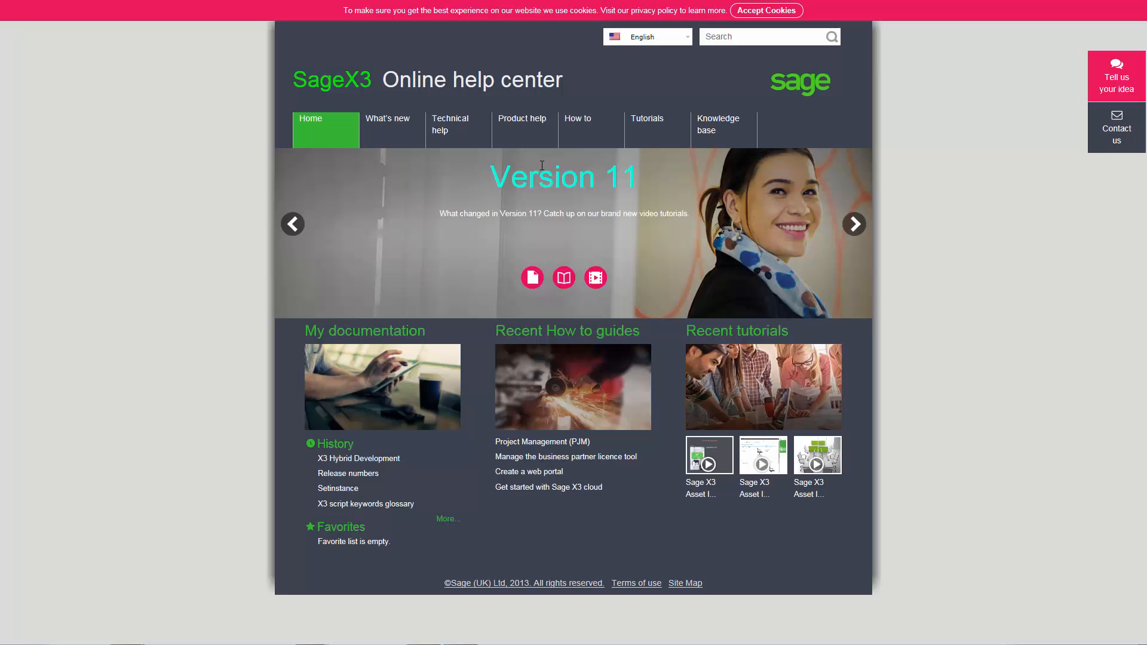
Step: Find Setinstance in the X3 script keywords glossary table and browse its keyword page
{"action": "left_click", "coordinate": [458, 125]}
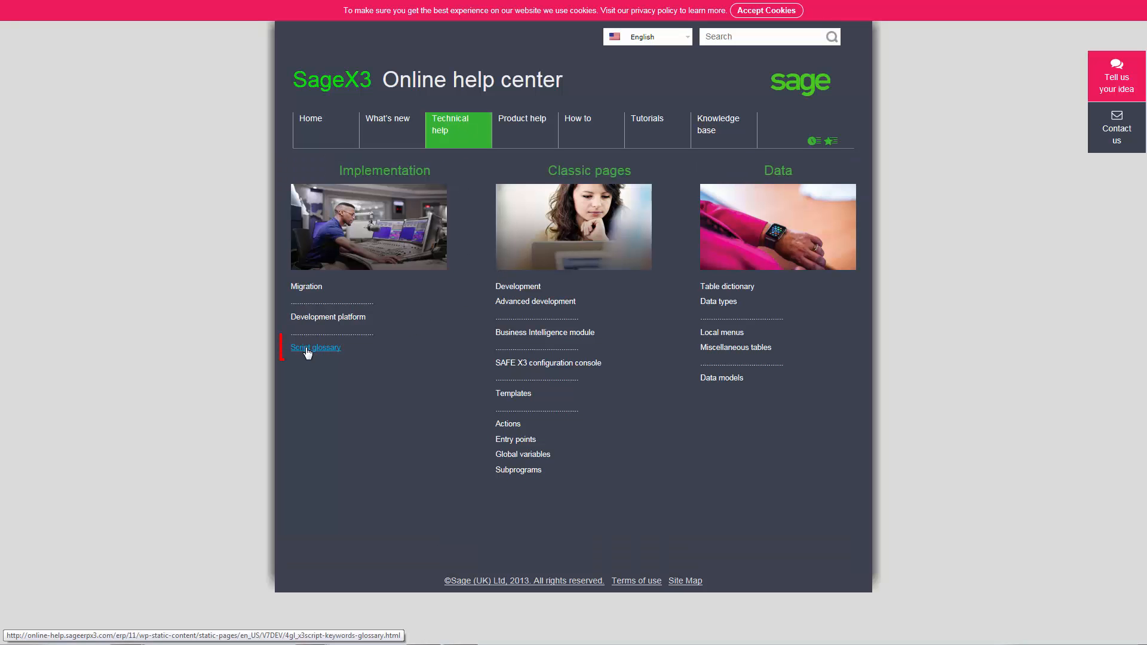
{"action": "left_click", "coordinate": [316, 348]}
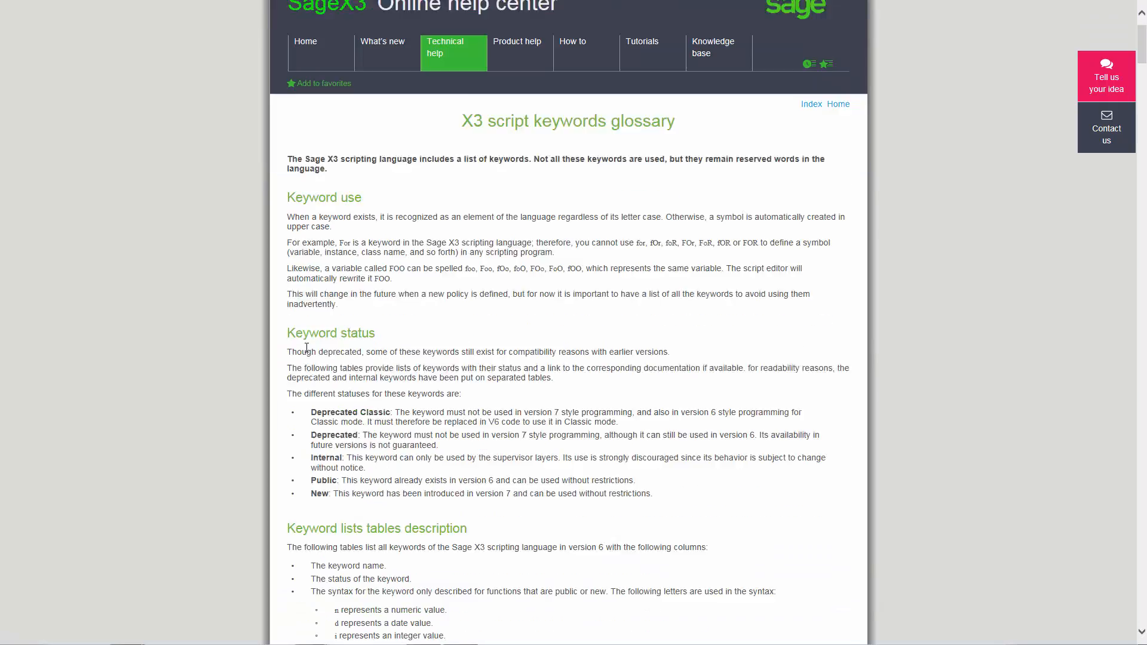
{"action": "scroll", "scroll_direction": "down", "scroll_amount": 3}
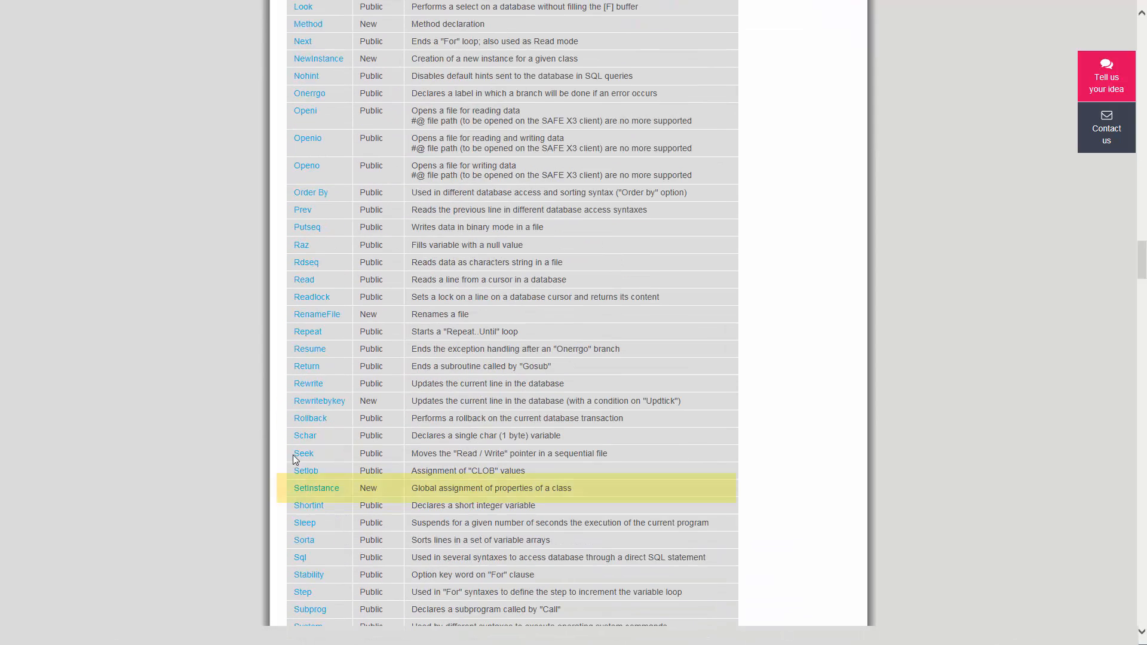
{"action": "left_click", "coordinate": [316, 488]}
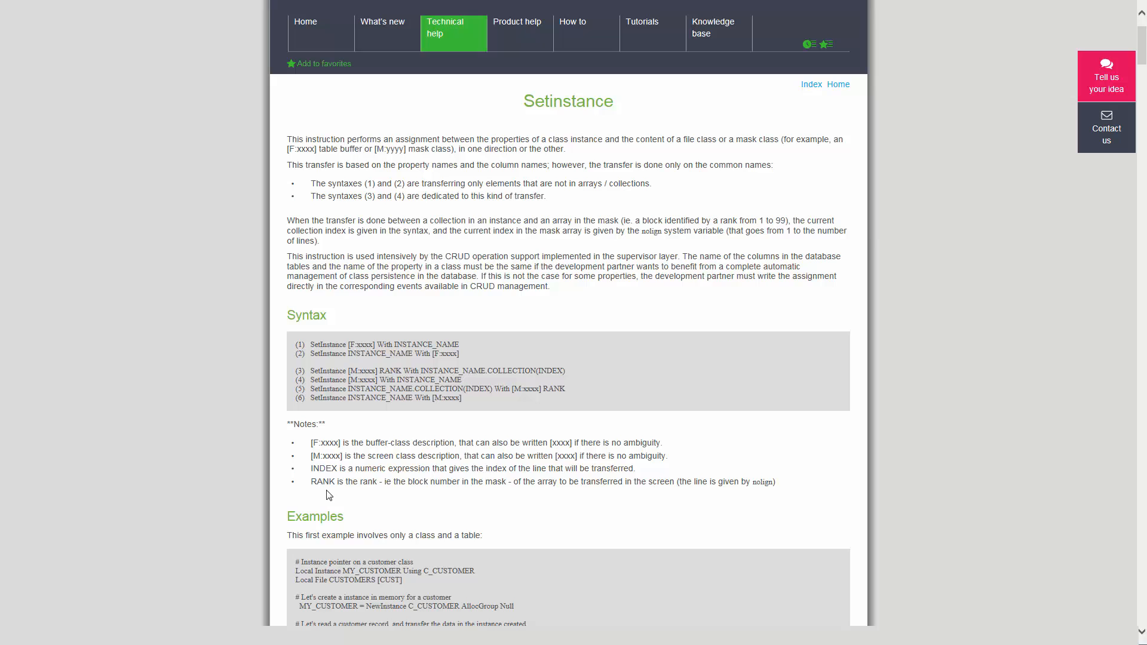
{"action": "scroll", "scroll_direction": "down", "scroll_amount": 3}
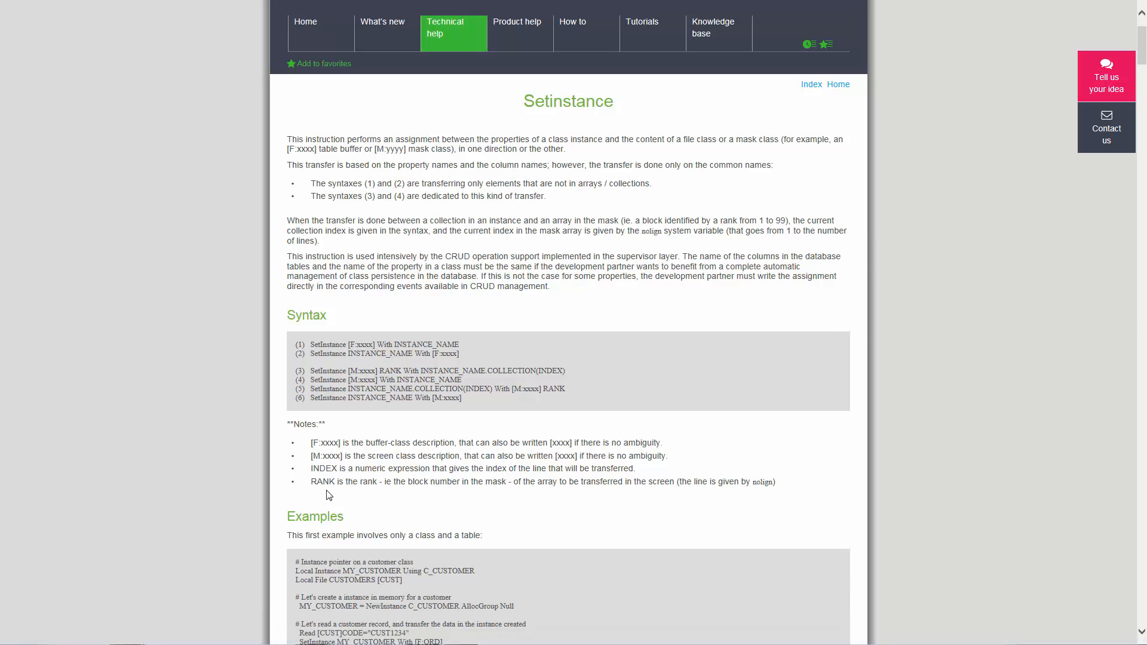